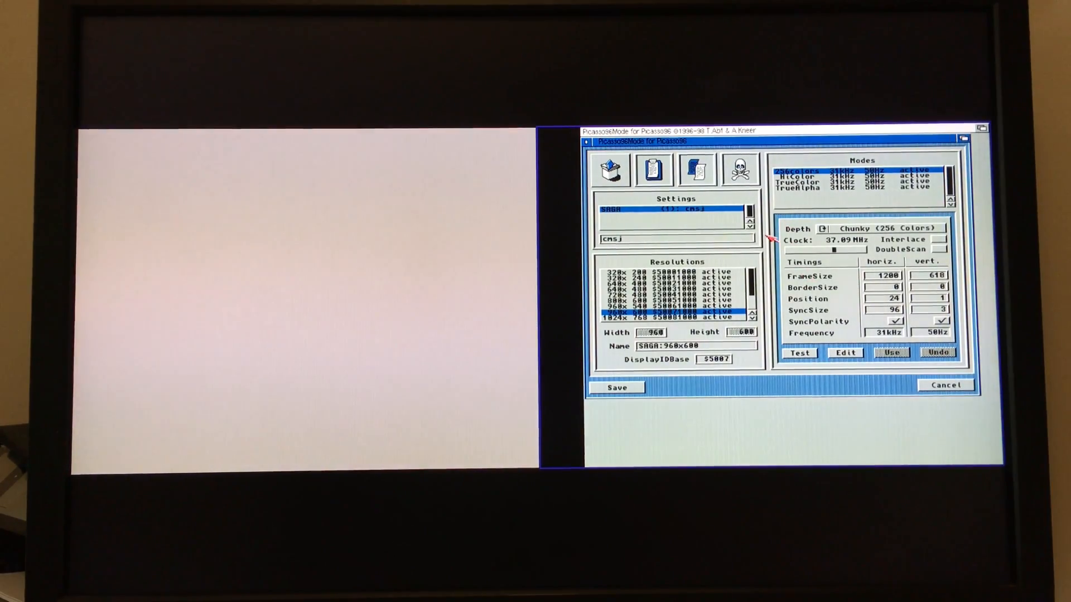
# Select the SAGA 640x480 resolution to review its Chunky 256-colour 800x525, 32kHz/60Hz timings
pyautogui.scroll(-3)
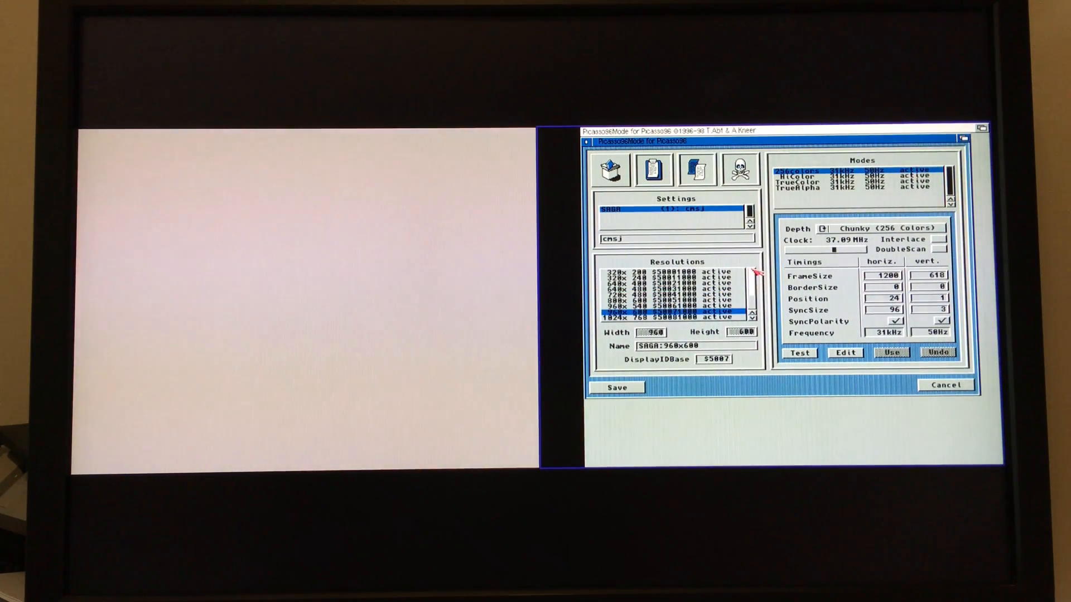
pyautogui.moveTo(676, 300)
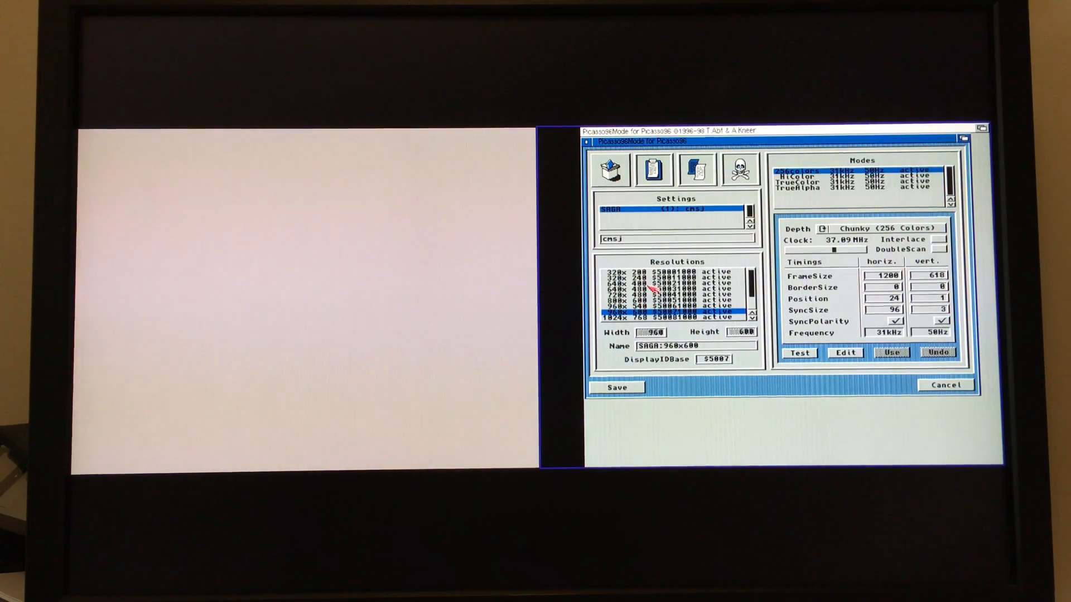
pyautogui.click(663, 288)
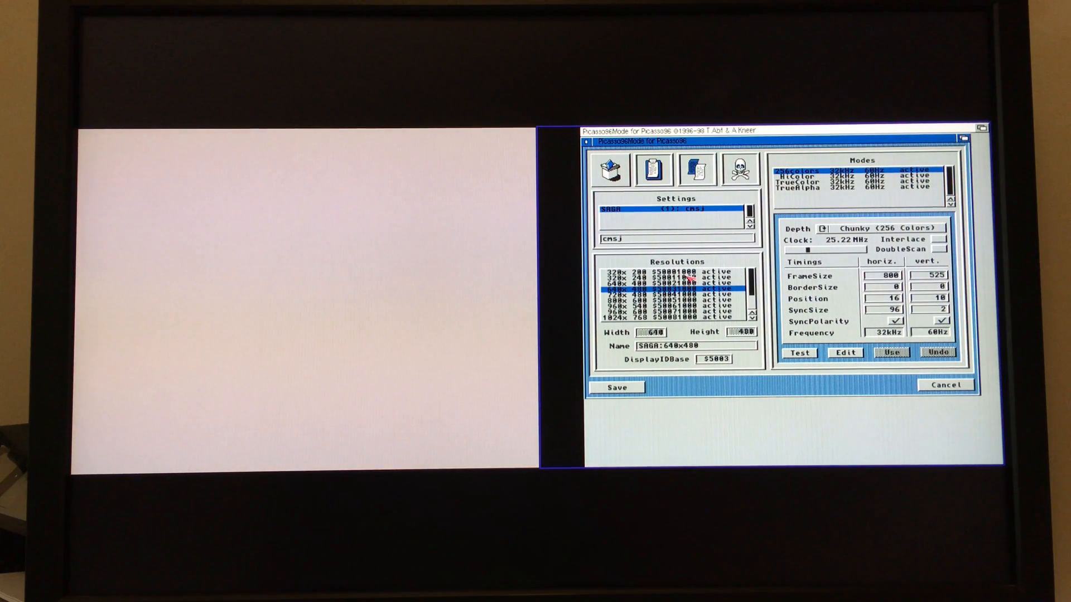
pyautogui.scroll(-3)
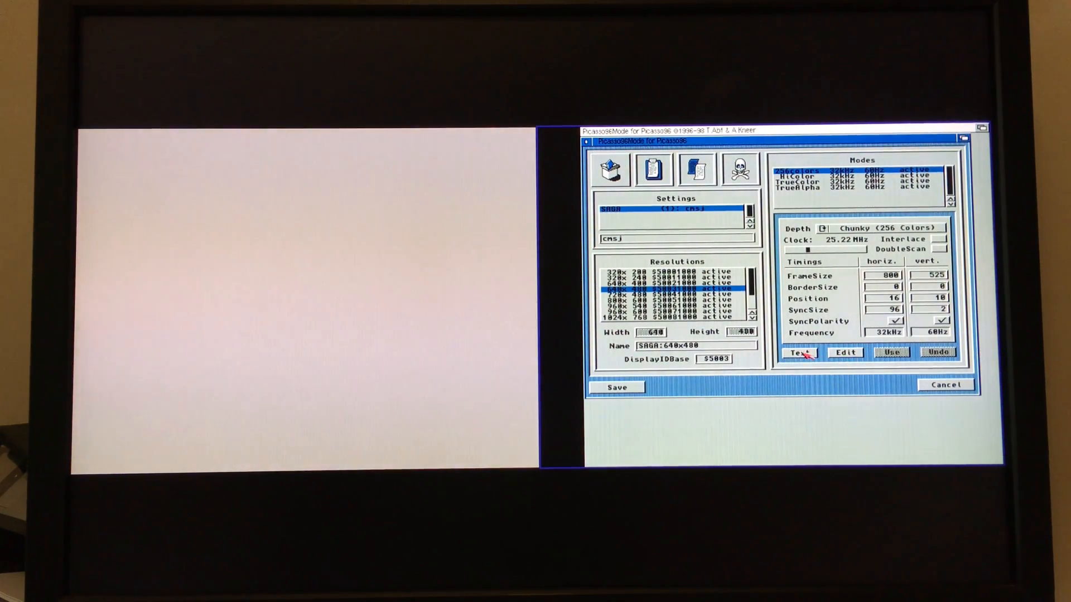
# Show the test pattern for the 640x480 8-bit Chunky mode
pyautogui.click(797, 352)
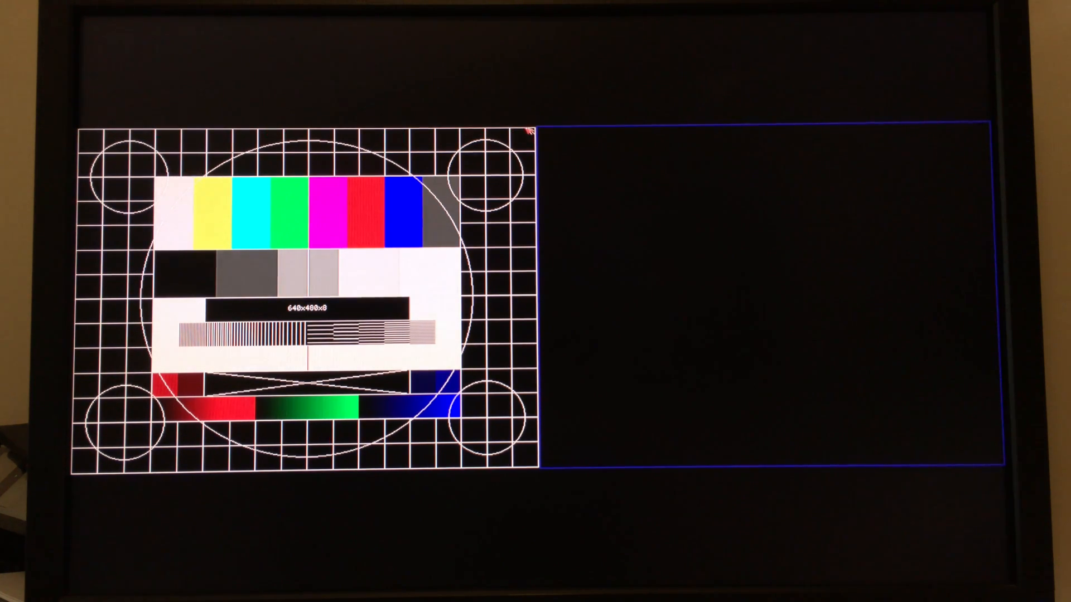
pyautogui.moveTo(119, 148)
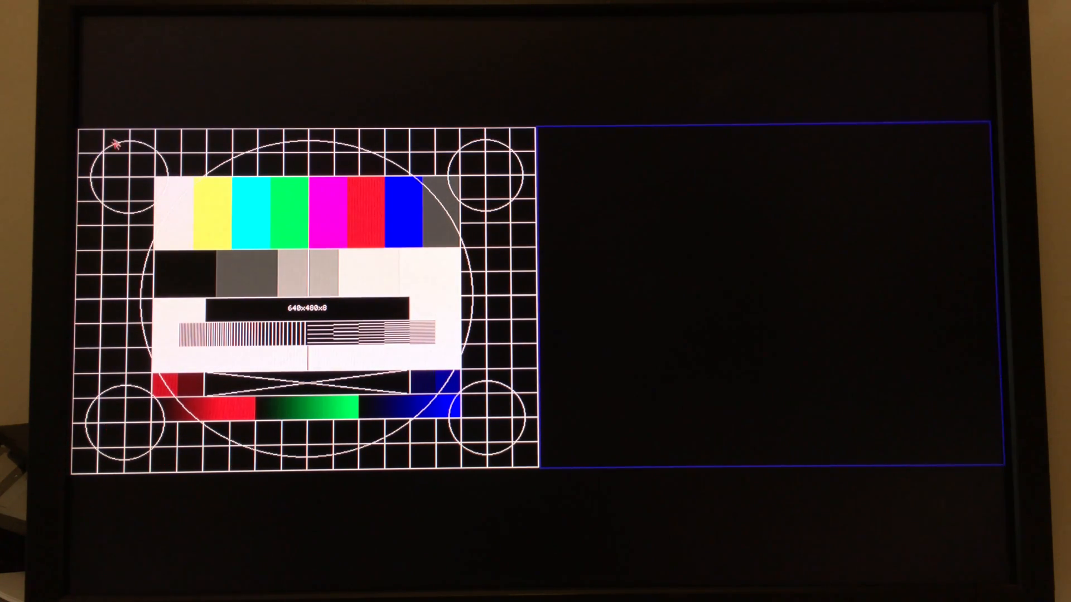
pyautogui.moveTo(431, 235)
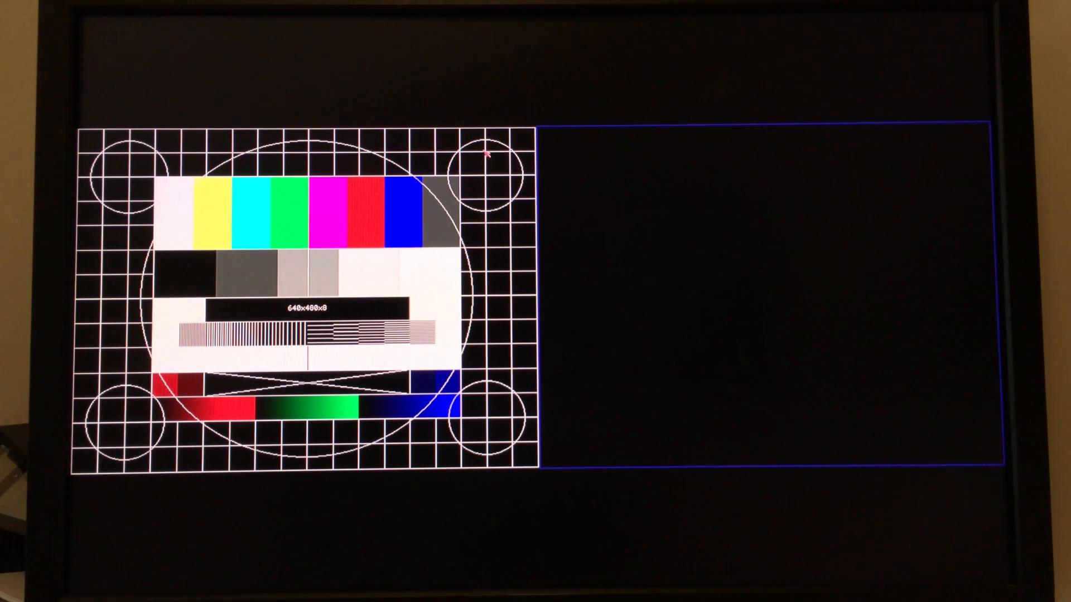
pyautogui.moveTo(336, 272)
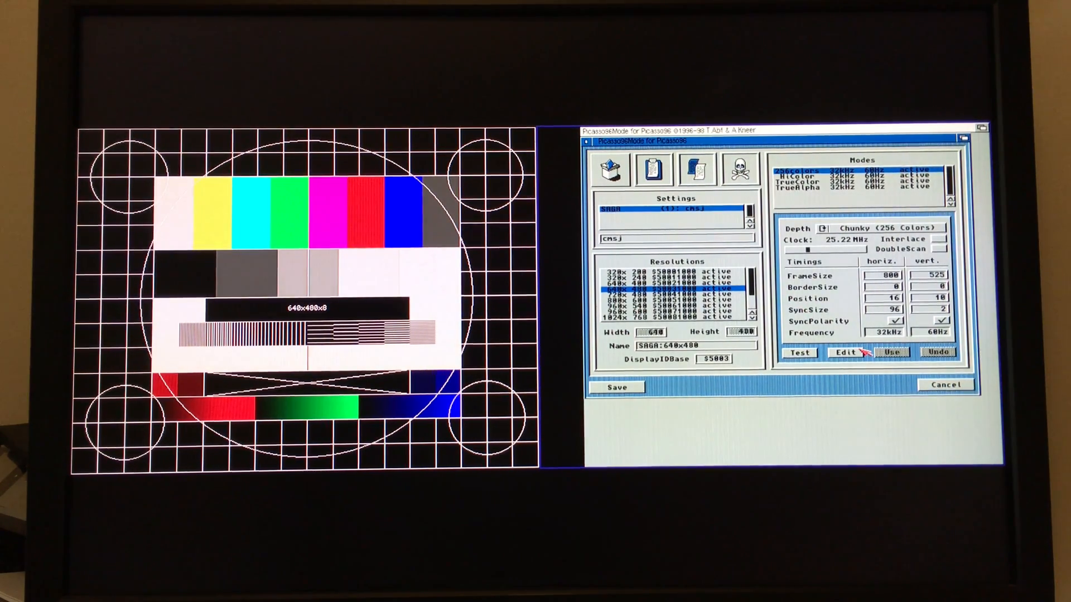
# Enter the interactive edit screen for the 640x480 mode with corner colour squares and help text
pyautogui.click(798, 353)
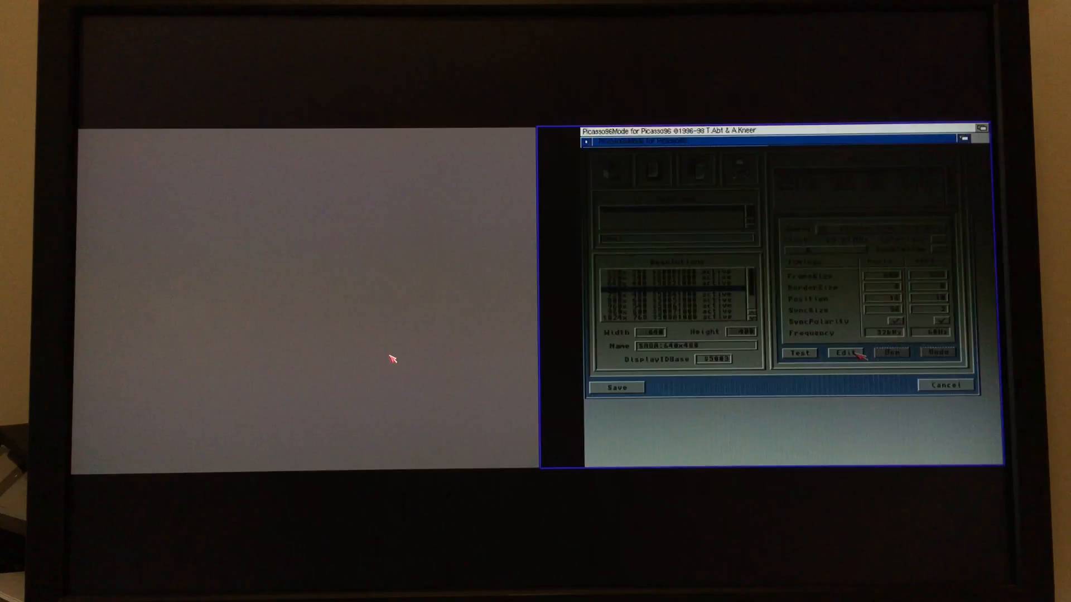
pyautogui.click(798, 354)
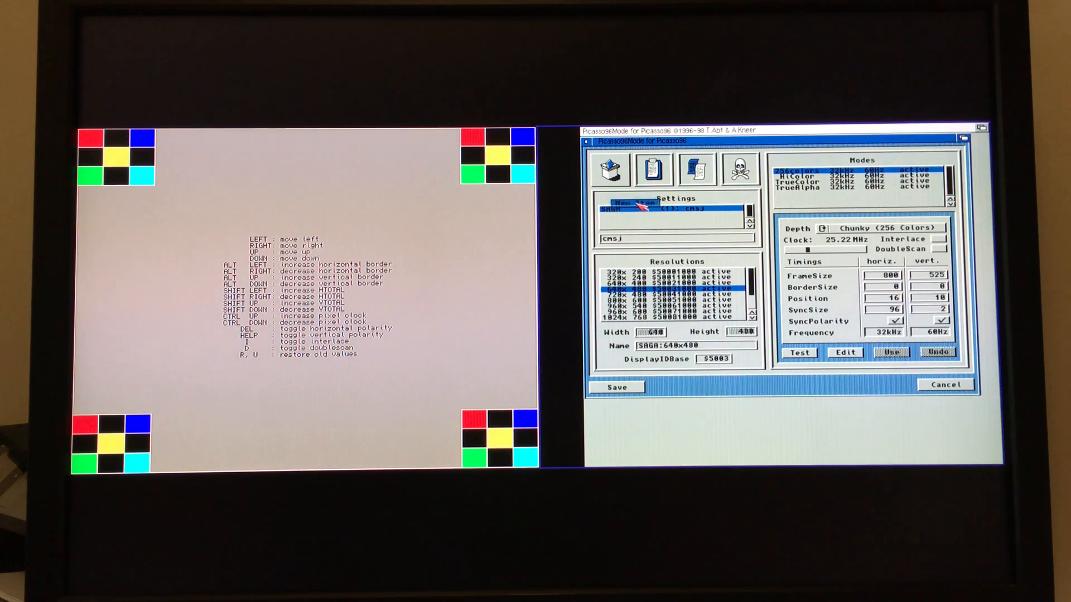
# Select the 1280x720 TrueColor & Alpha mode and show its test pattern
pyautogui.click(670, 222)
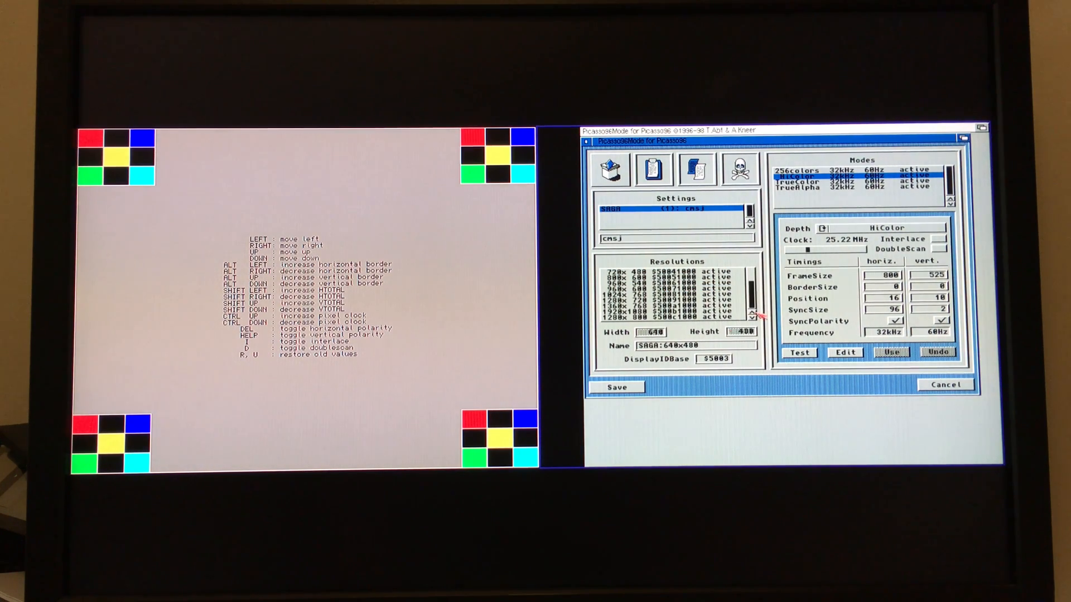
pyautogui.click(656, 304)
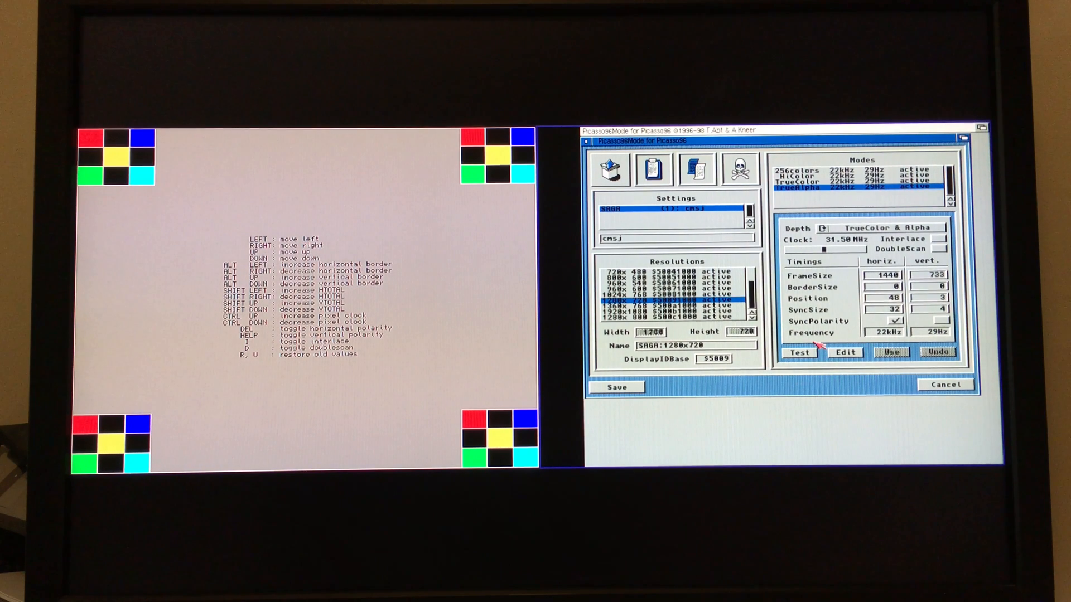
pyautogui.click(798, 354)
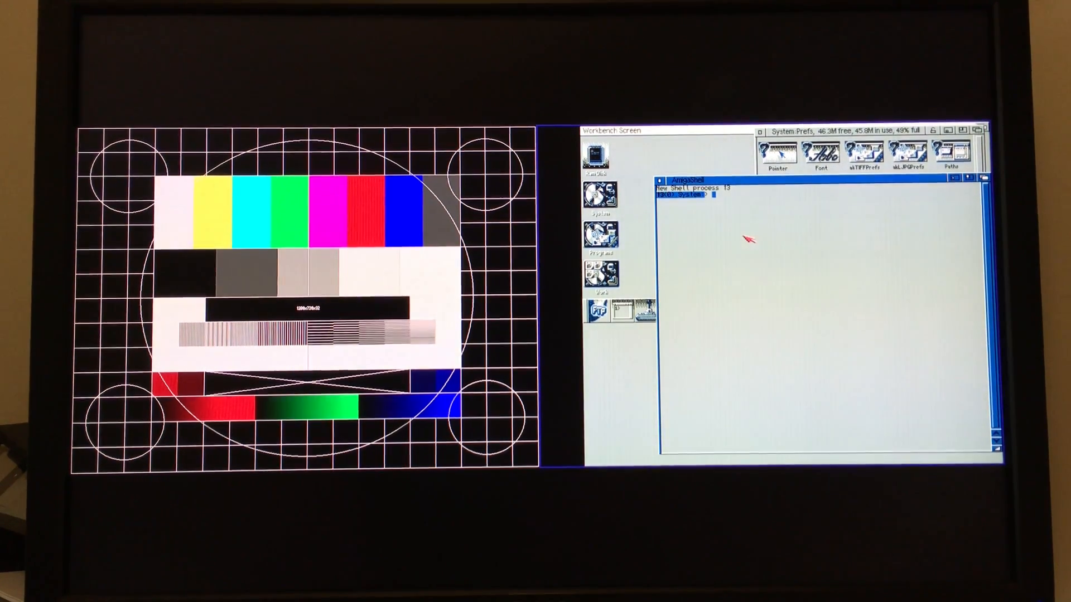
# Run 'umc 1280 720 50 --rbt' in the Shell to calculate reduced-blanking 1280x720 timings
pyautogui.write('umc 1280 720')
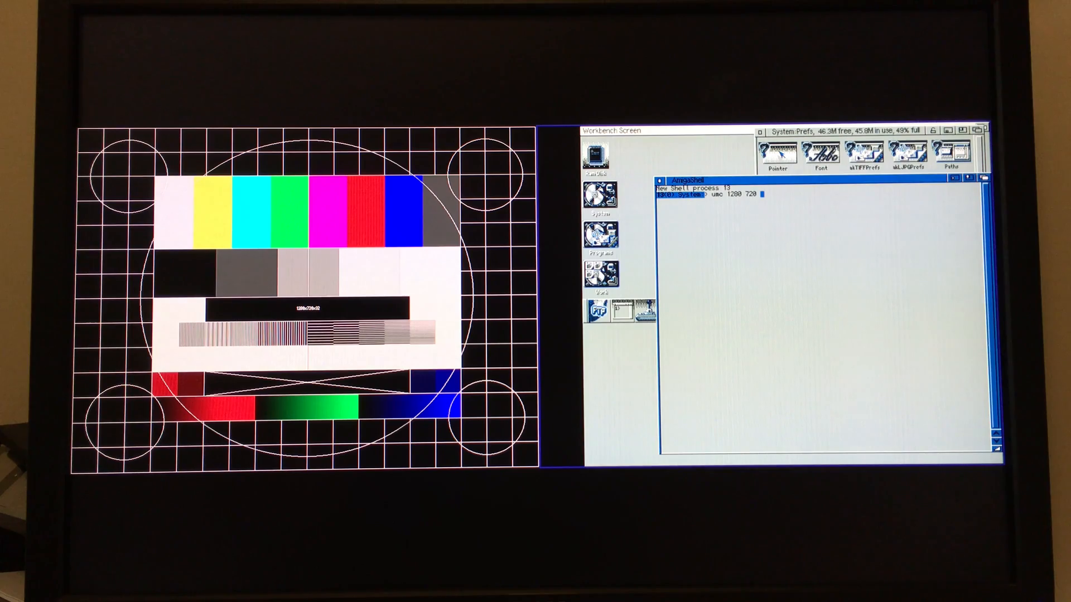
pyautogui.write('50')
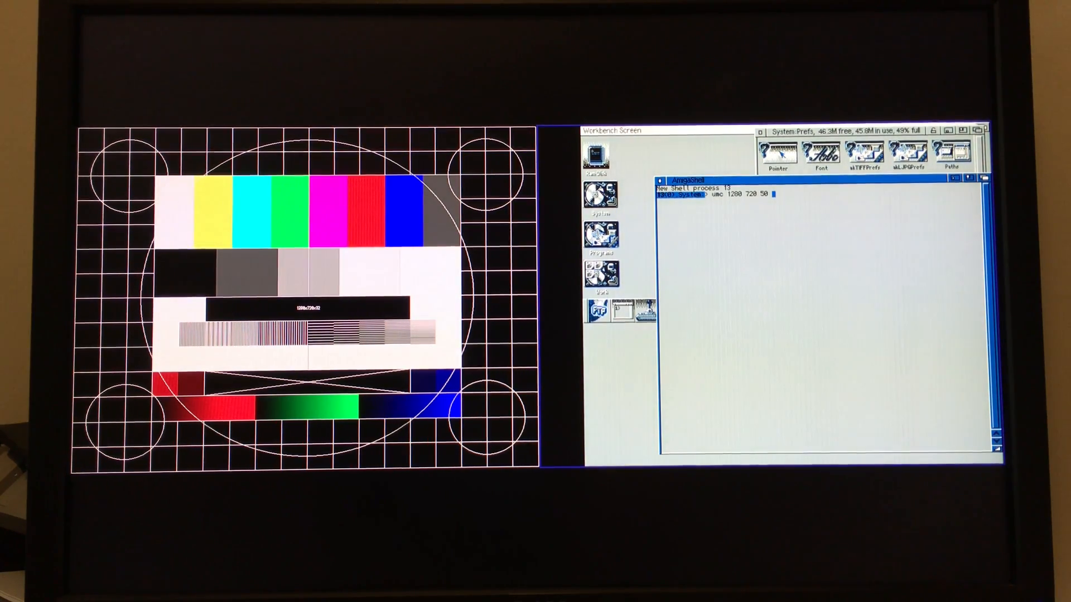
pyautogui.write('--r')
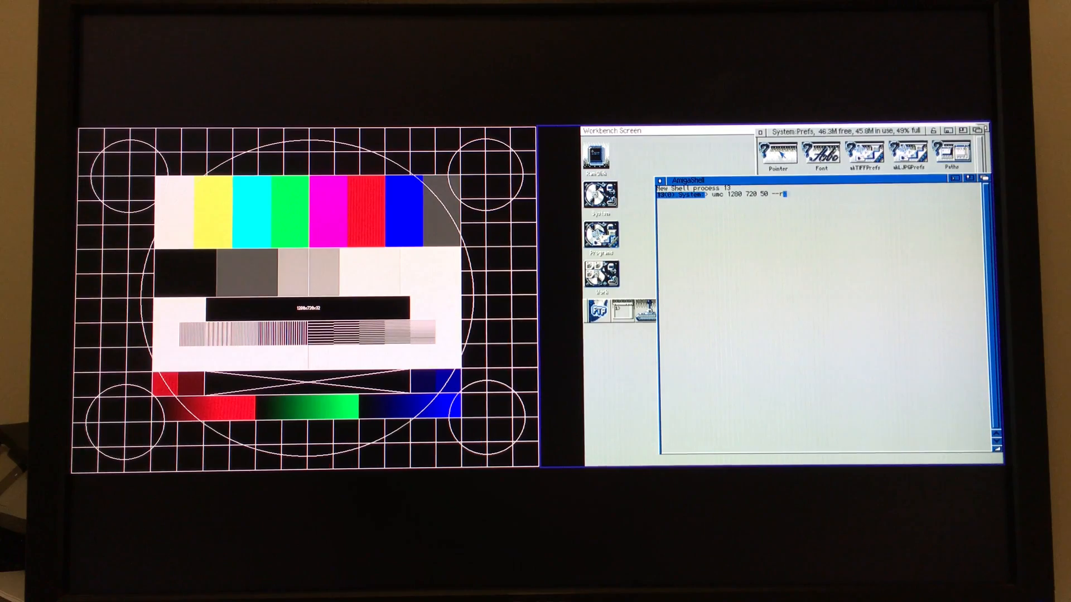
pyautogui.write('bt')
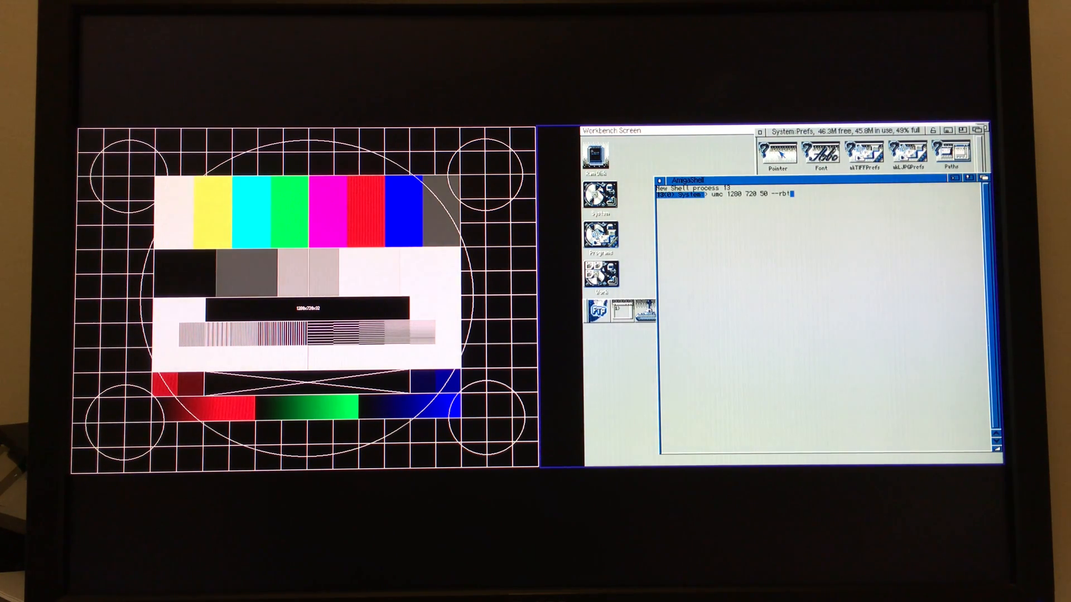
pyautogui.press('Return')
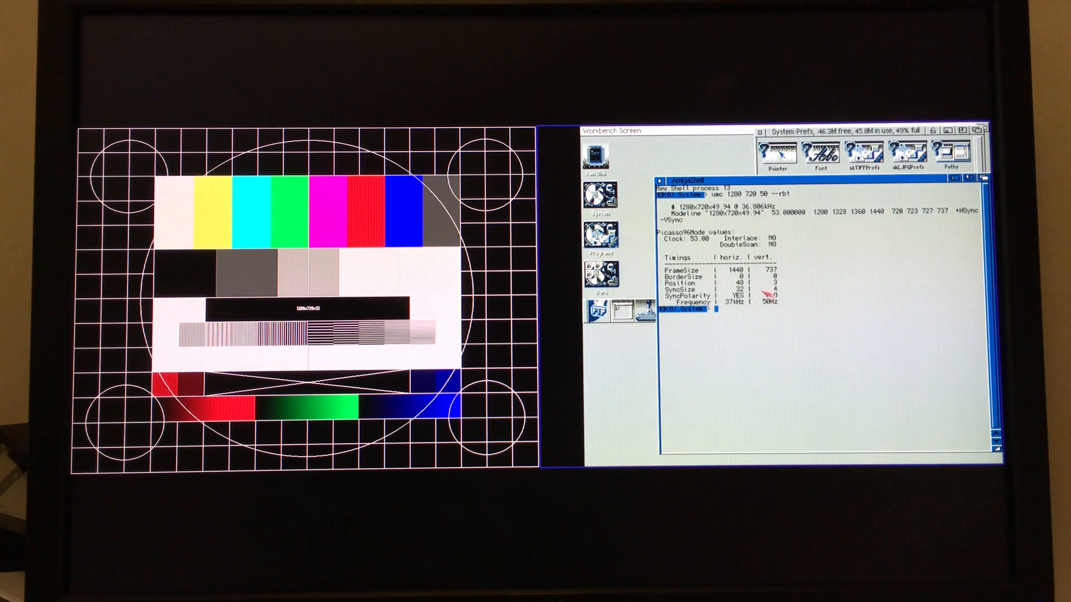
pyautogui.moveTo(779, 187)
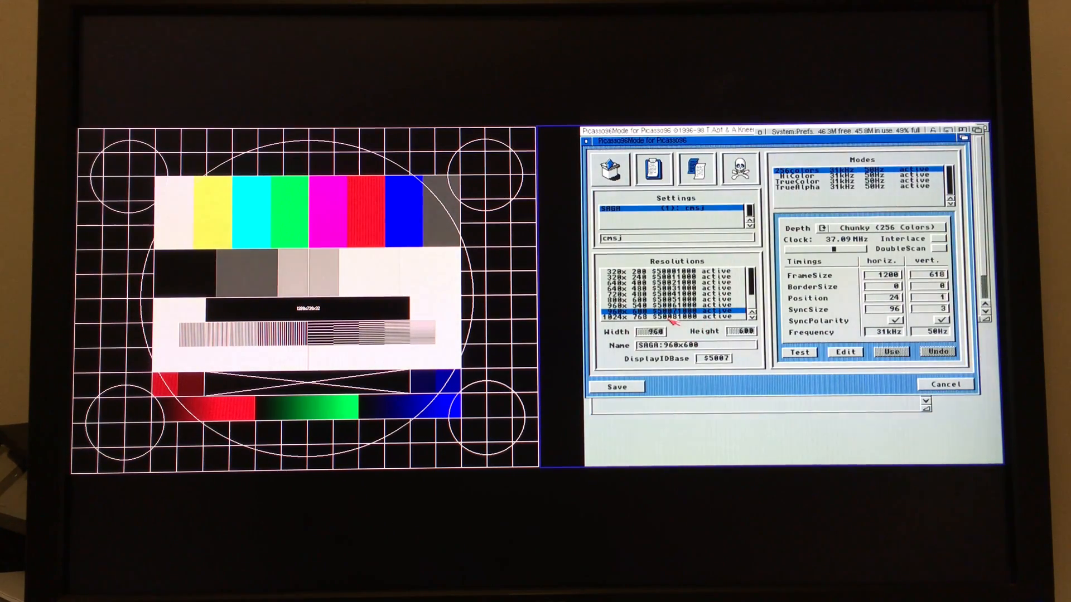
# Select the 1280x720 TrueColor & Alpha mode with 1440x733 frame, position 48/3, sync 32/4
pyautogui.scroll(-3)
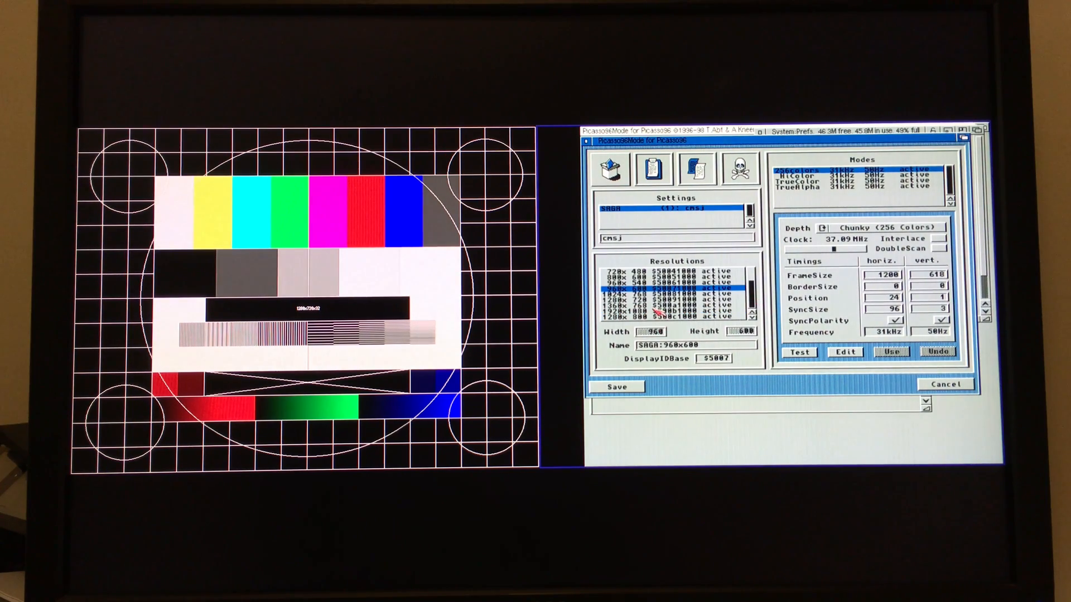
pyautogui.click(663, 298)
pyautogui.write('umc 1280 720 50 --rbt')
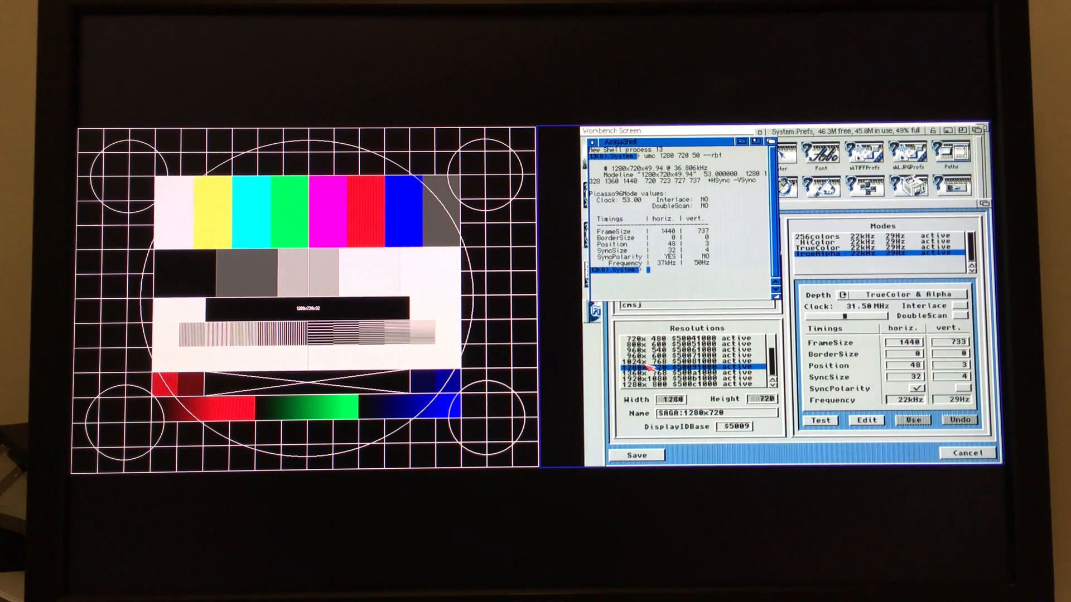
# Select the SAGA 1024x768 resolution in TrueColor depth (1184x790 frame, 40kHz/50Hz)
pyautogui.click(656, 372)
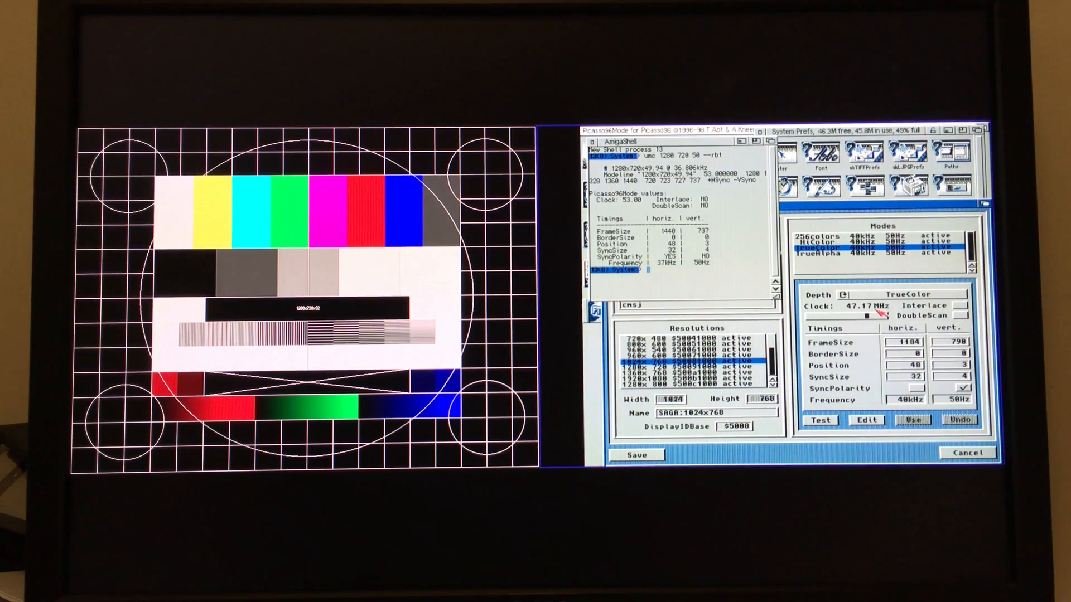
pyautogui.click(911, 420)
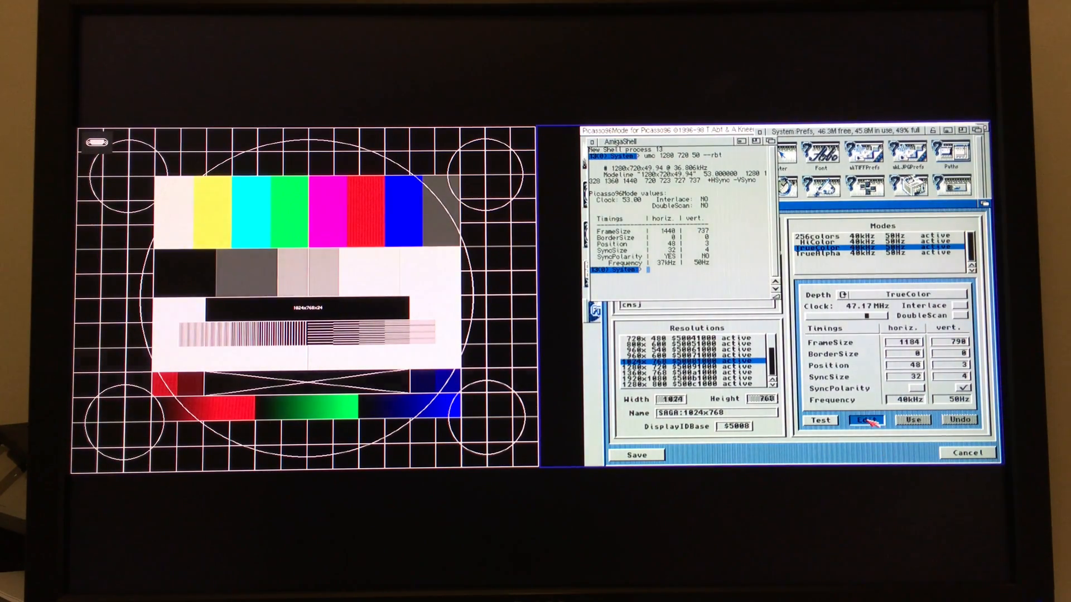
# Retune the 1024x768 TrueColor mode interactively to 46.46 MHz, position 0/0, 39kHz/49Hz
pyautogui.click(864, 421)
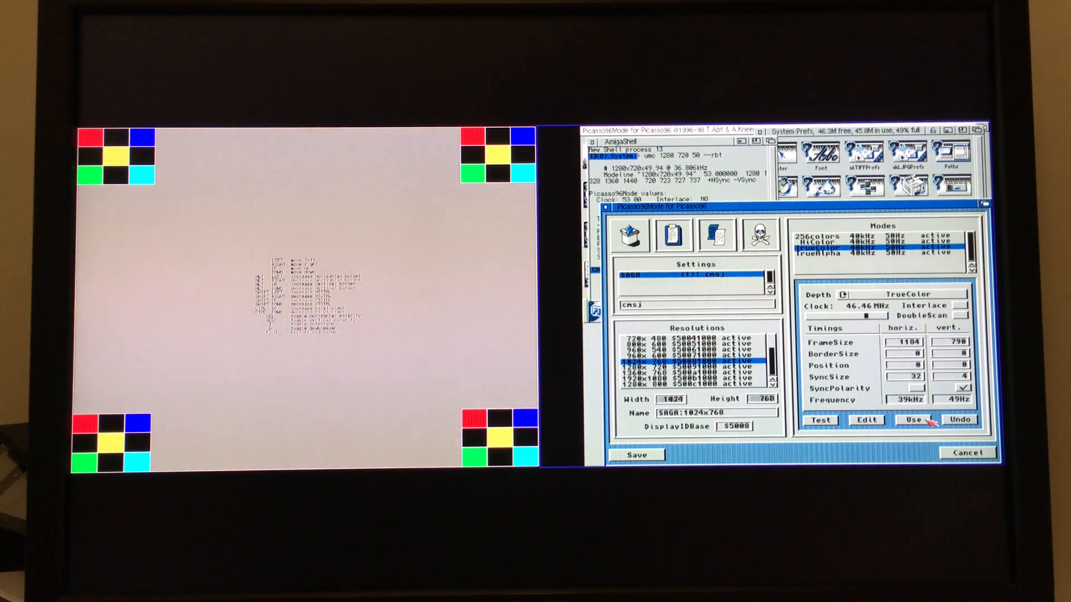
# Accept the retuned 1024x768 timings and quit Picasso96Mode
pyautogui.click(912, 421)
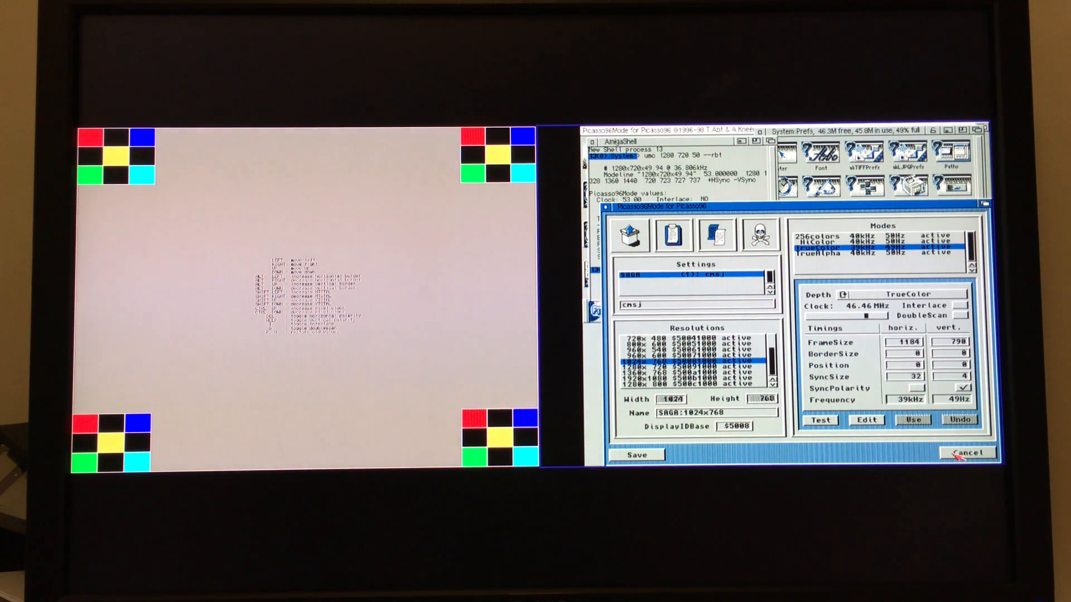
pyautogui.click(965, 453)
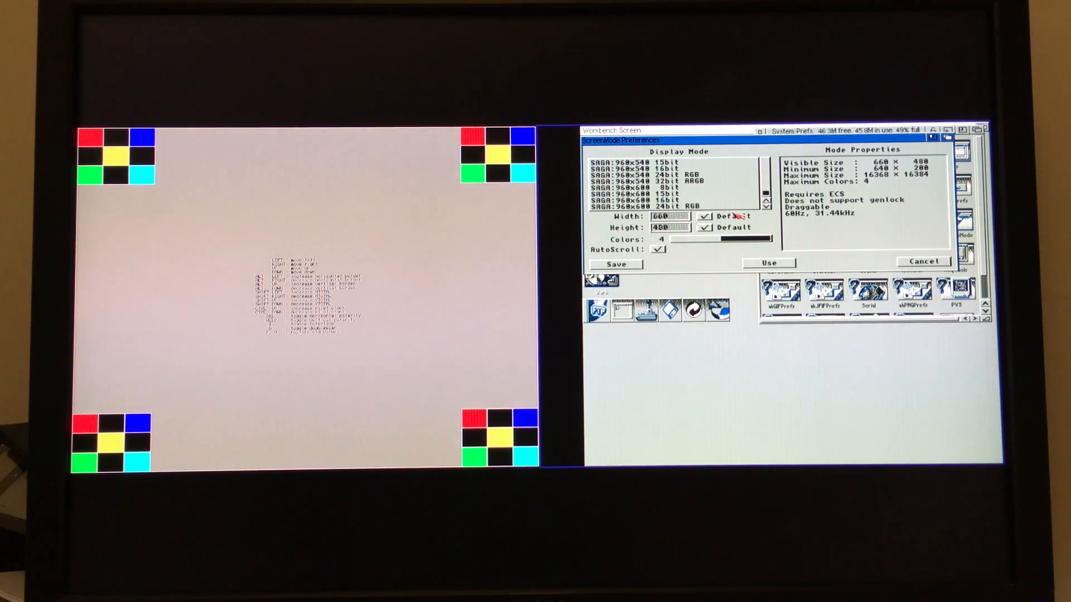
# Apply the SAGA 960x600 32-bit ARGB mode at default 960x600 size as the Workbench screen
pyautogui.click(642, 201)
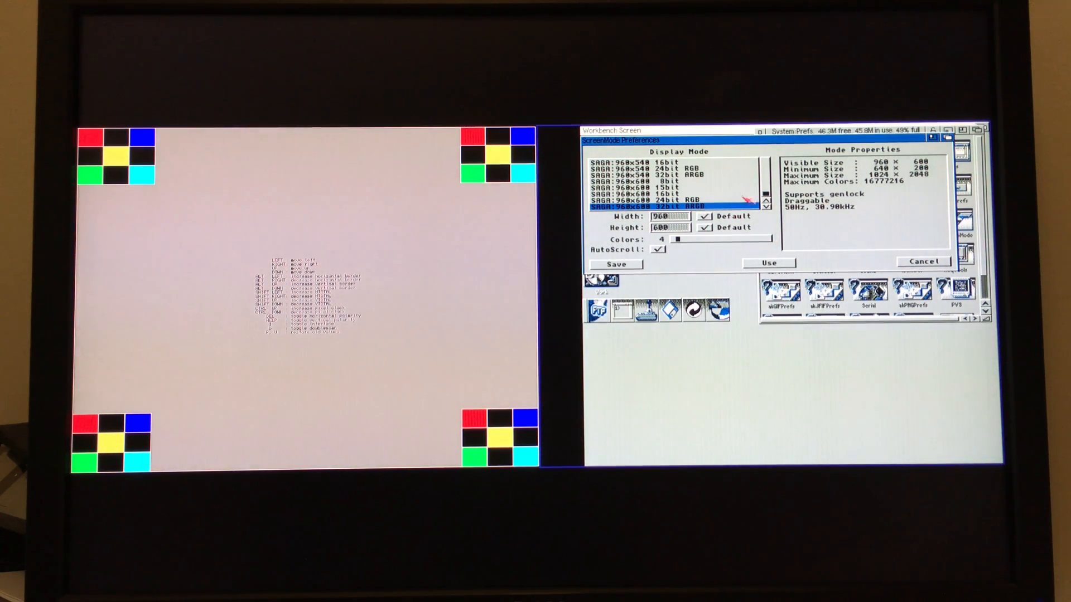
pyautogui.click(704, 216)
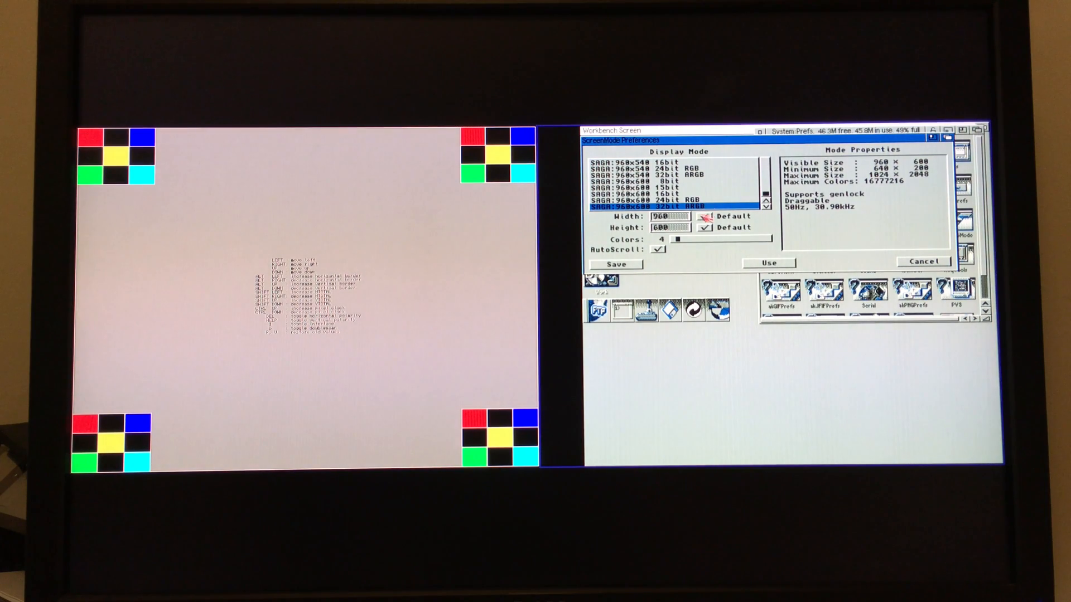
pyautogui.click(705, 216)
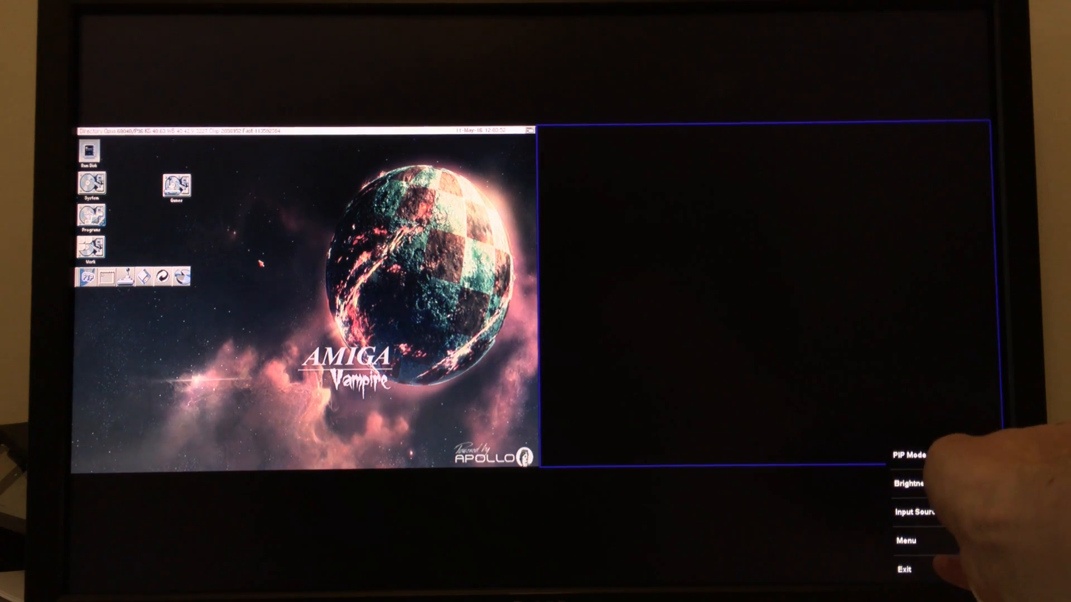
# Switch the monitor to show the reopened 960x600 Workbench full screen
pyautogui.click(908, 455)
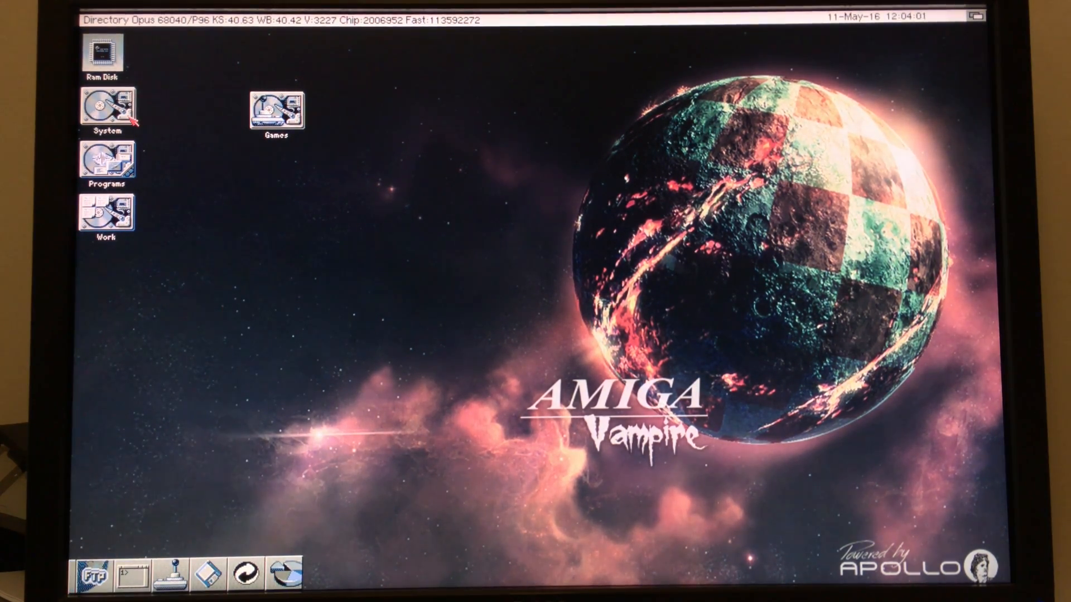
pyautogui.moveTo(208, 118)
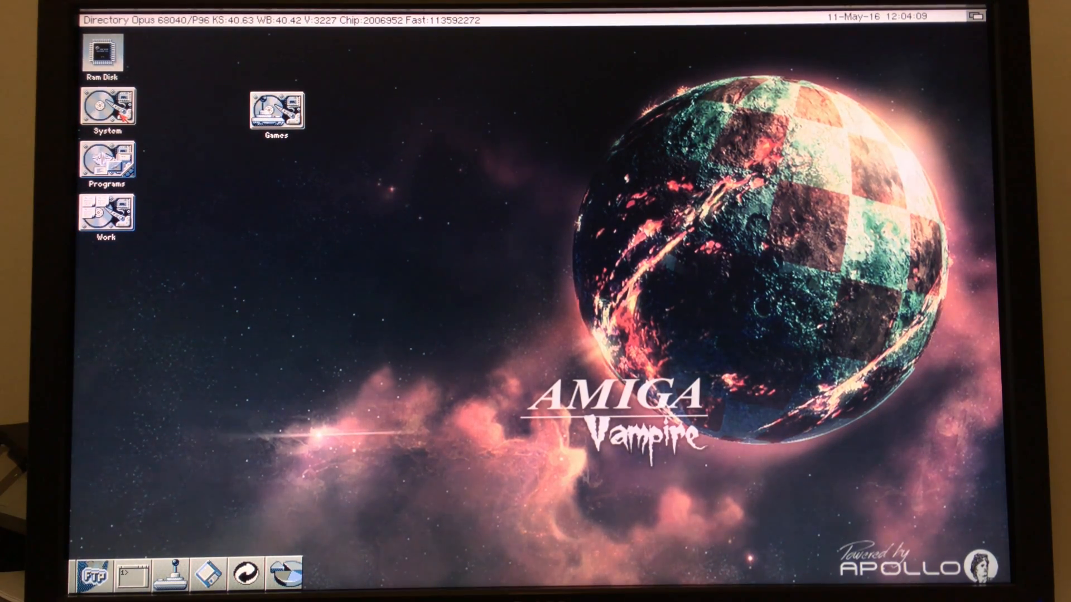
# Save the Workbench colours in System > Prefs > Palette to restore them for the new mode
pyautogui.doubleClick(107, 109)
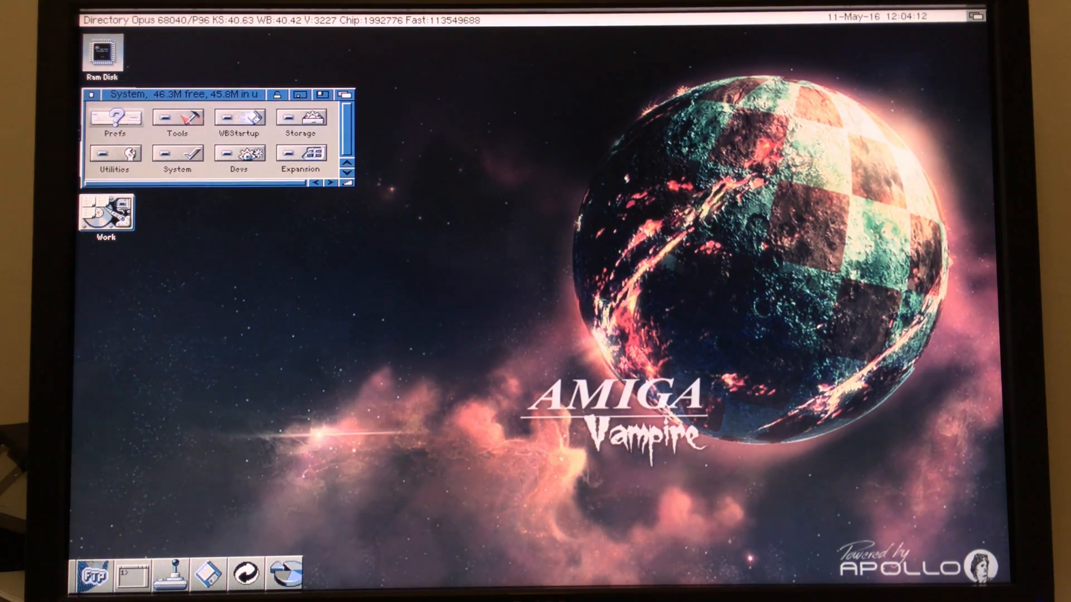
pyautogui.doubleClick(114, 117)
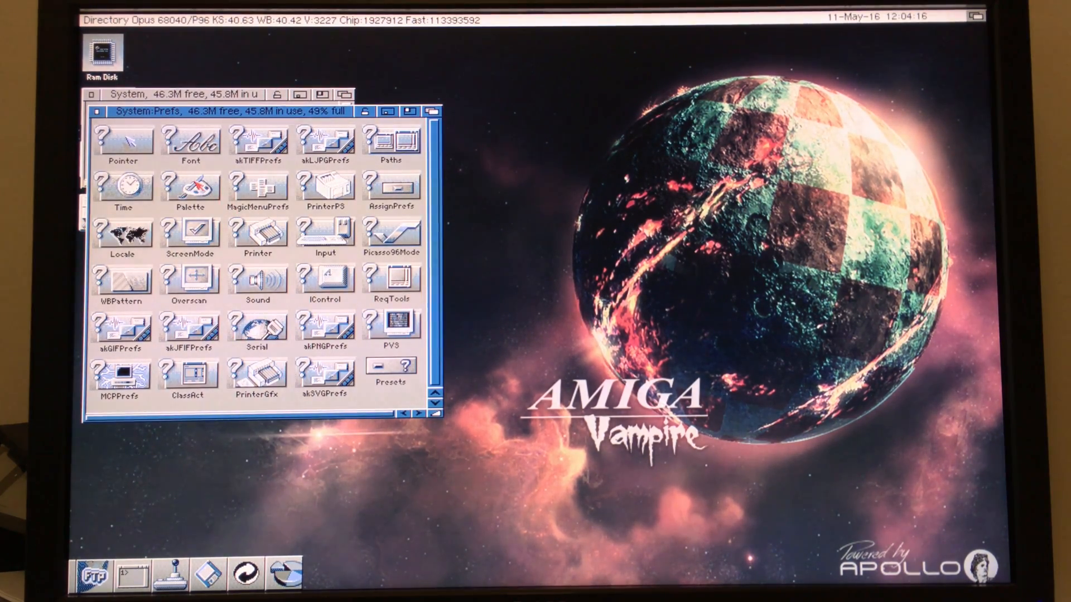
pyautogui.doubleClick(190, 187)
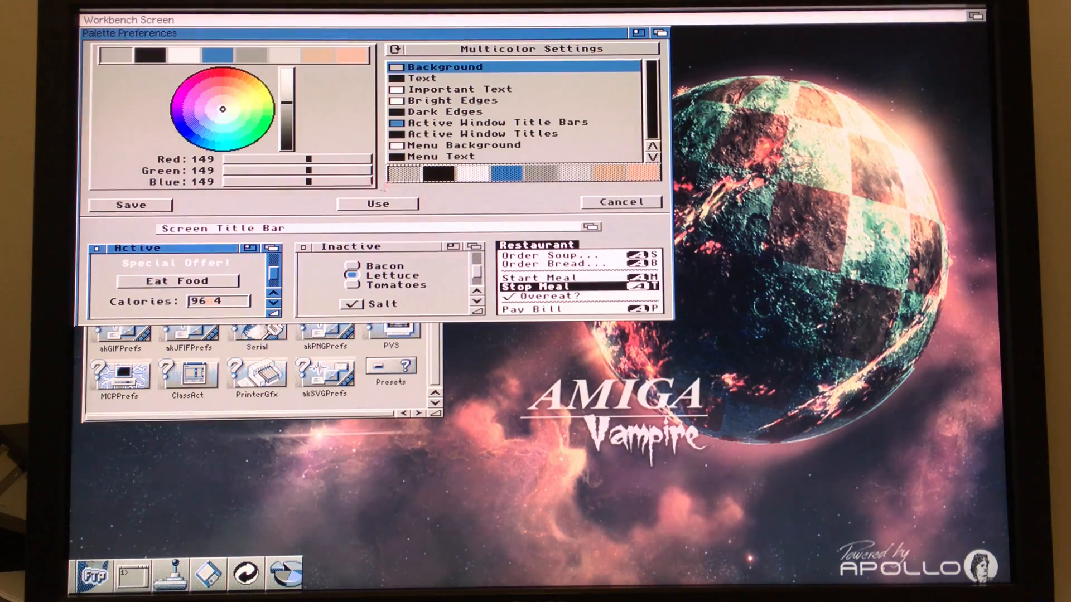
pyautogui.click(619, 202)
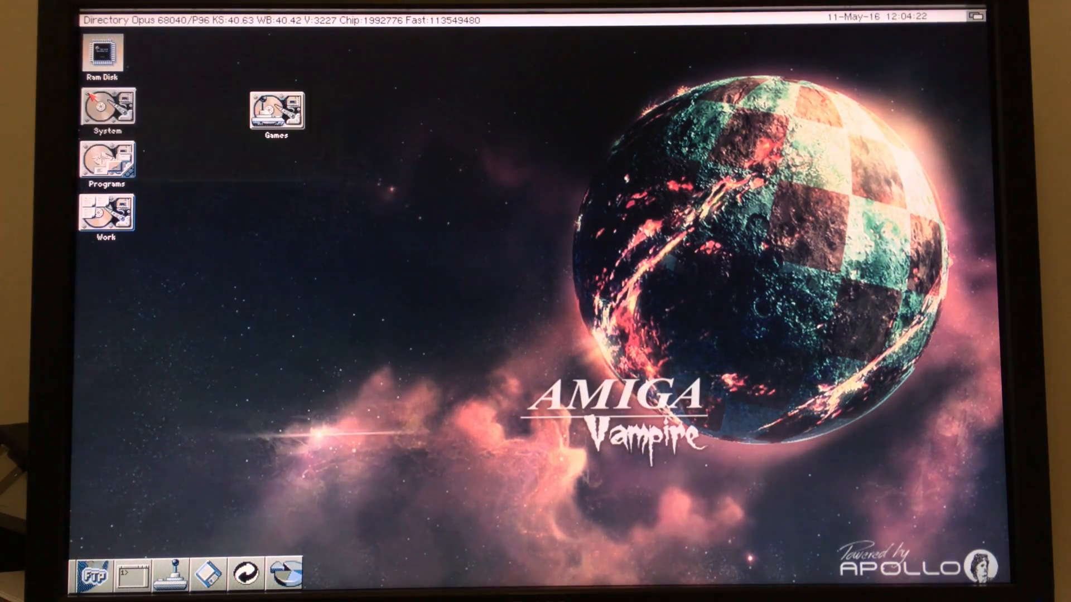
# Reopen the System drawer on the 960x600 desktop
pyautogui.doubleClick(107, 110)
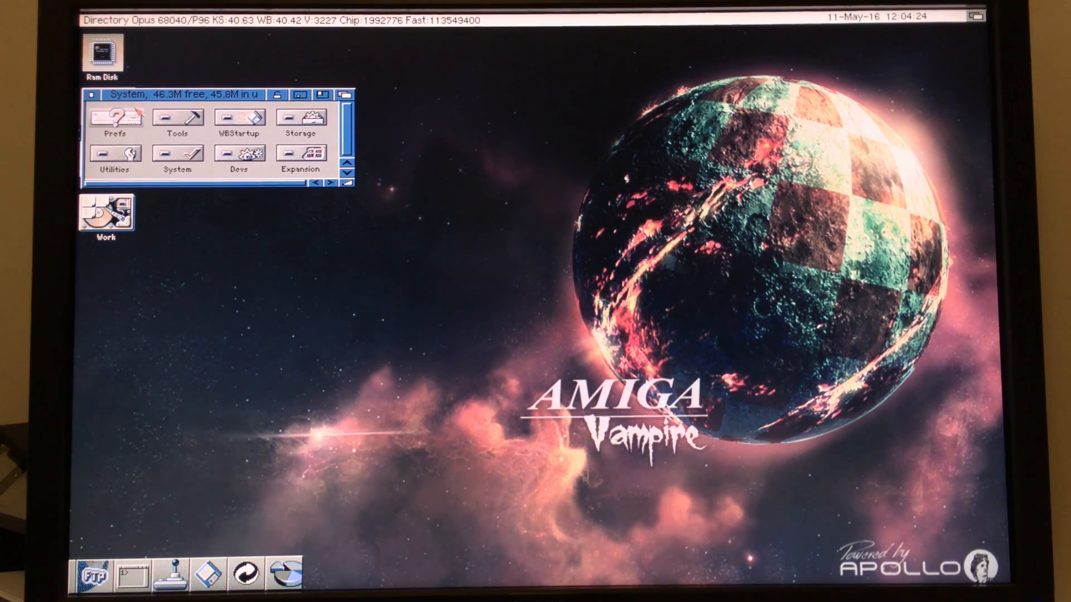